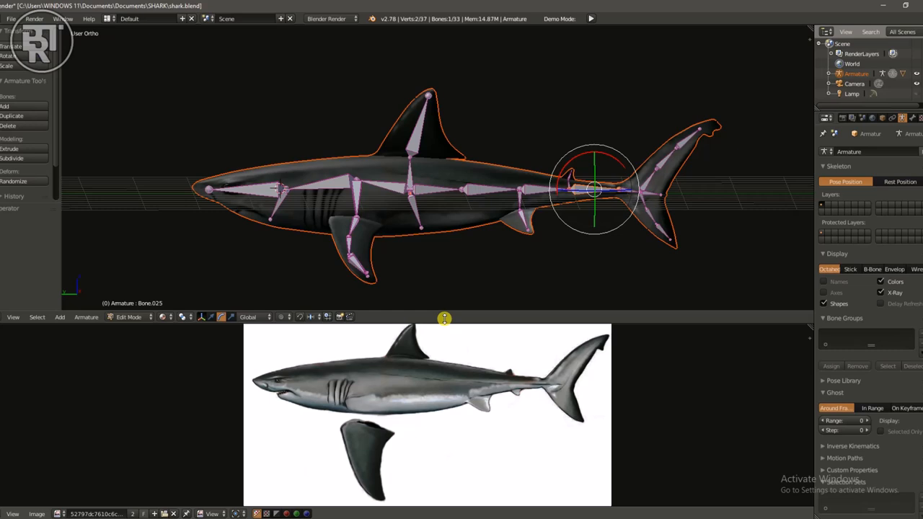
pyautogui.moveTo(231, 300)
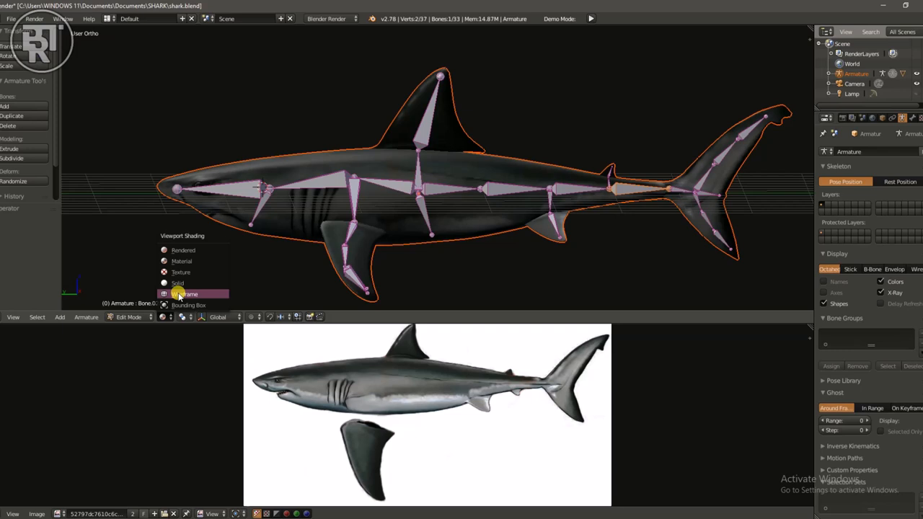
# Show the shark in wireframe shading with X-Ray off so bones no longer draw in front.
pyautogui.click(176, 294)
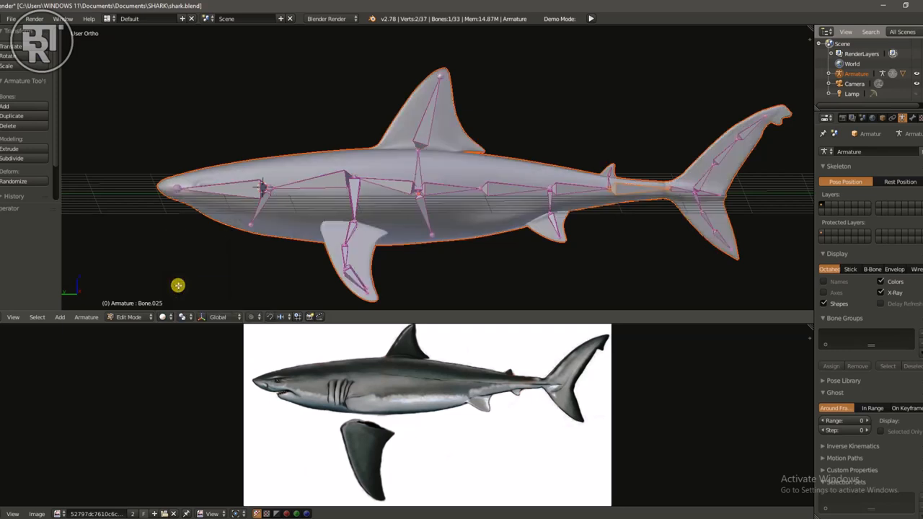
pyautogui.click(879, 291)
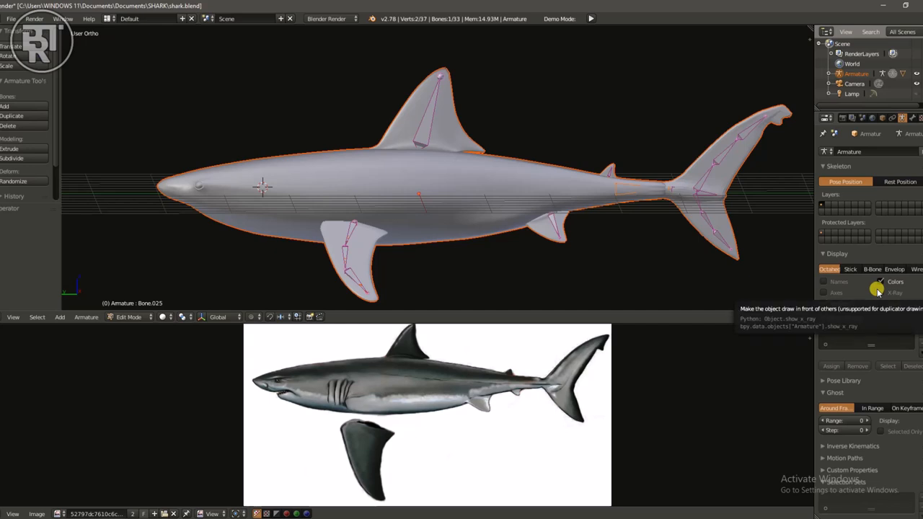
pyautogui.click(877, 281)
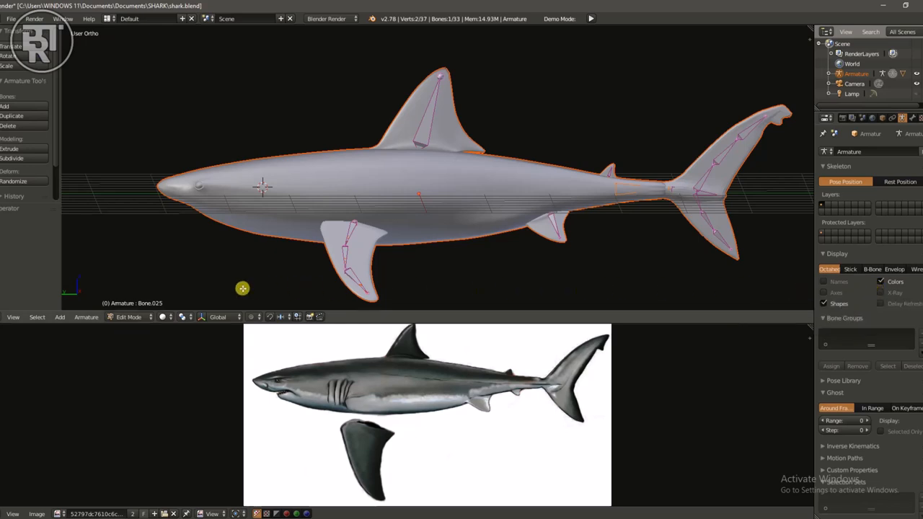
# Switch the armature to Object Mode and back into Edit Mode.
pyautogui.click(128, 317)
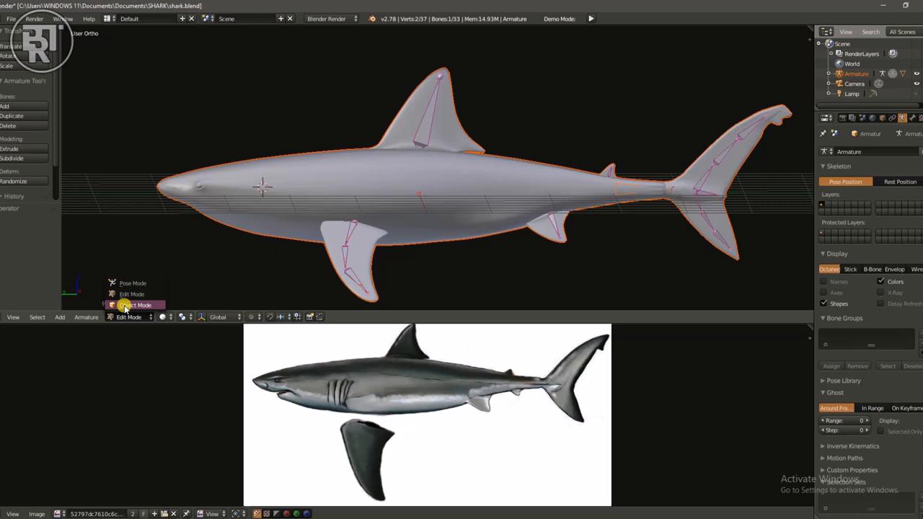
pyautogui.click(133, 305)
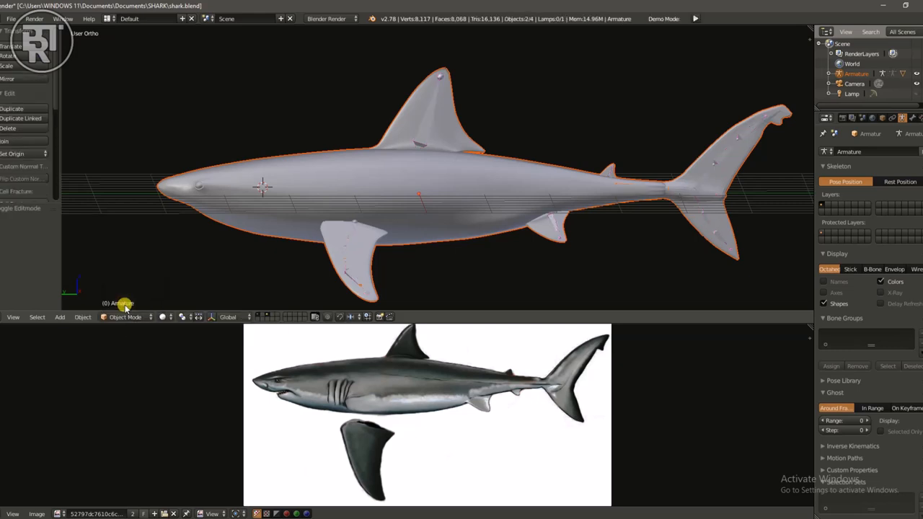
pyautogui.click(124, 318)
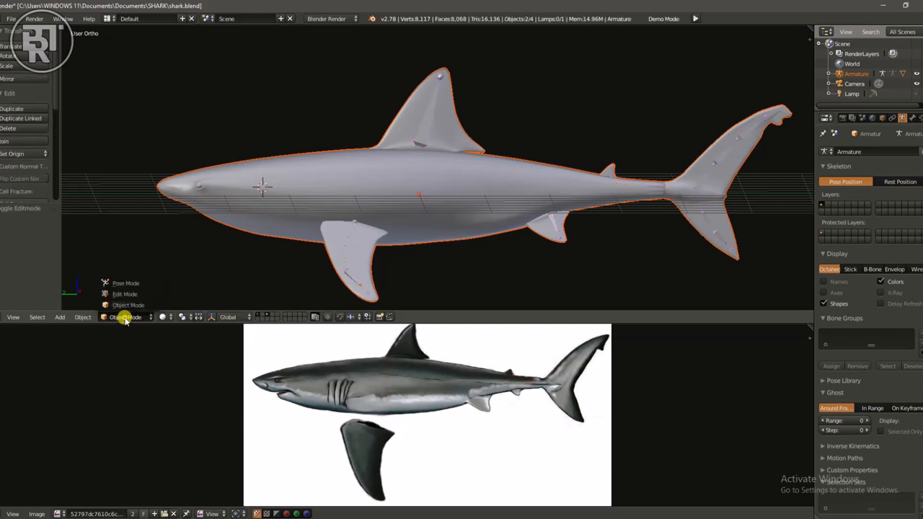
pyautogui.click(124, 294)
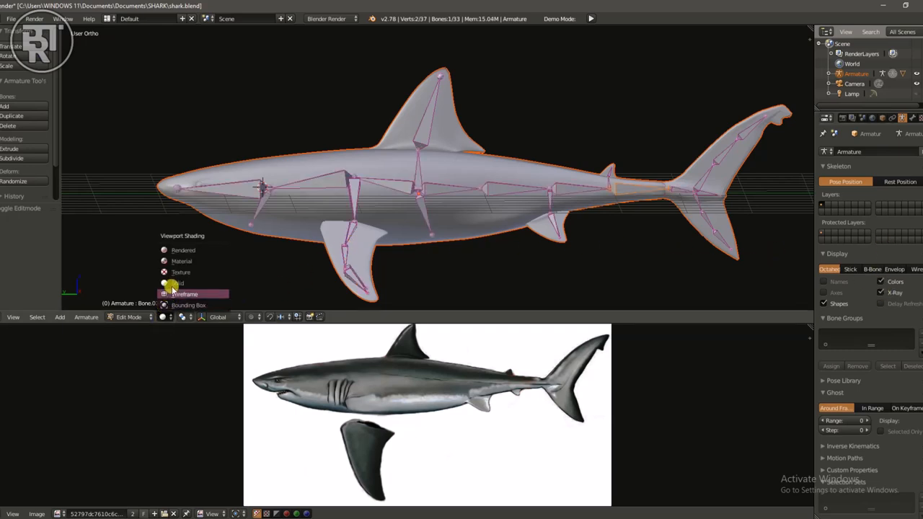
# Change the viewport shading from solid to textured so the shark shows its skin.
pyautogui.click(186, 294)
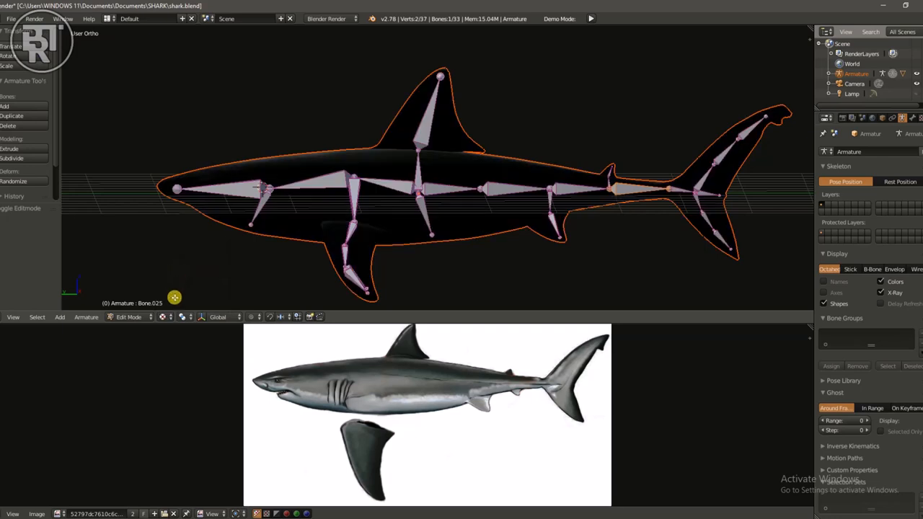
pyautogui.click(164, 317)
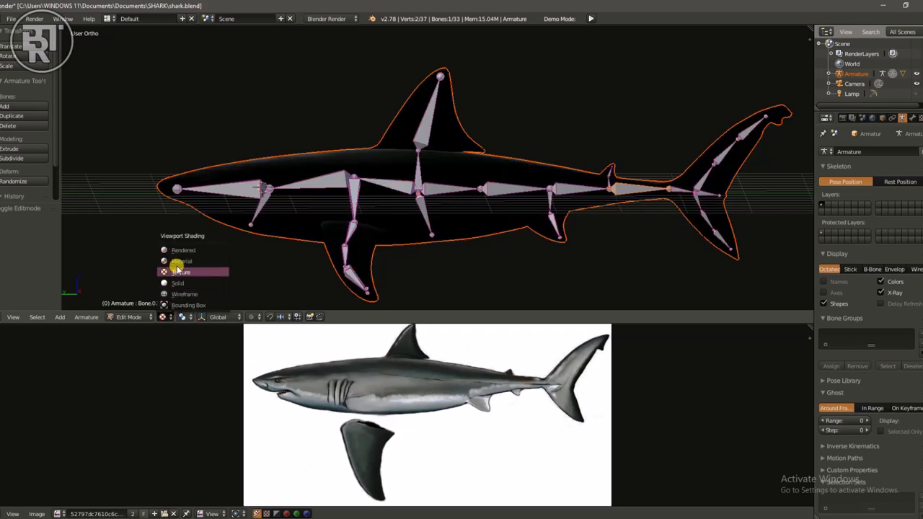
pyautogui.click(180, 271)
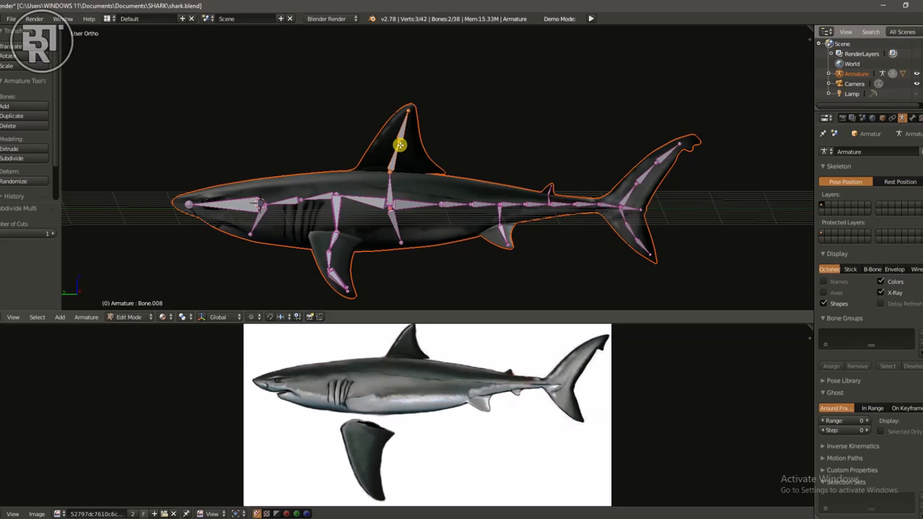
# Orbit around the wireframe shark rig to view it from the front and side.
pyautogui.moveTo(401, 144); pyautogui.dragTo(421, 182)
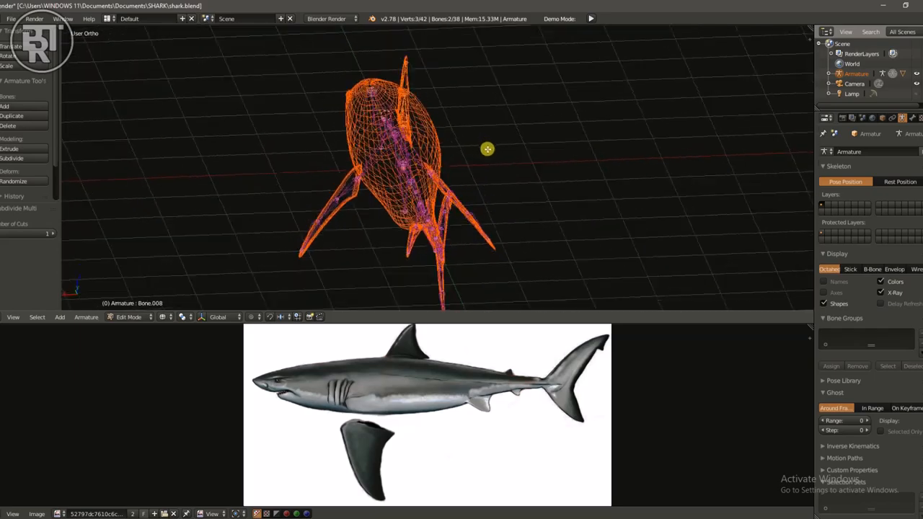
pyautogui.moveTo(488, 148); pyautogui.dragTo(415, 173)
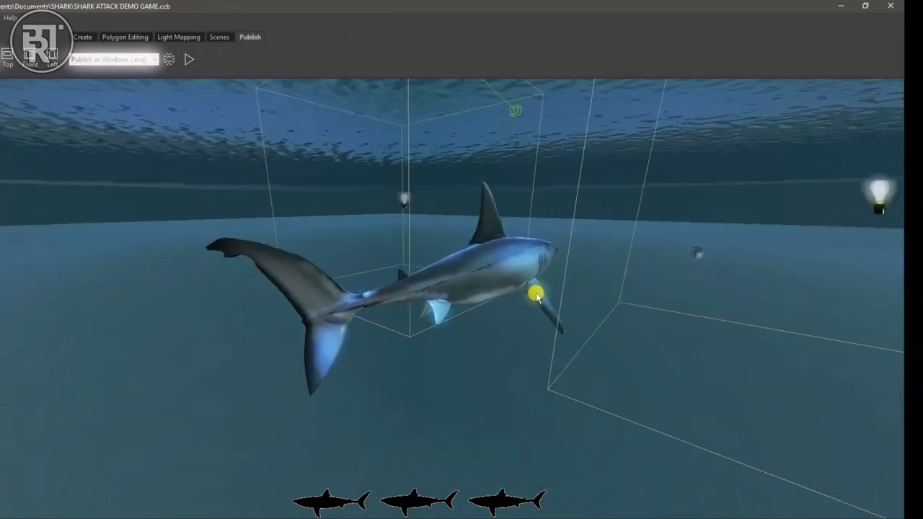
# Move the CopperCube viewport camera closer to the swimming shark.
pyautogui.moveTo(537, 297); pyautogui.dragTo(695, 305)
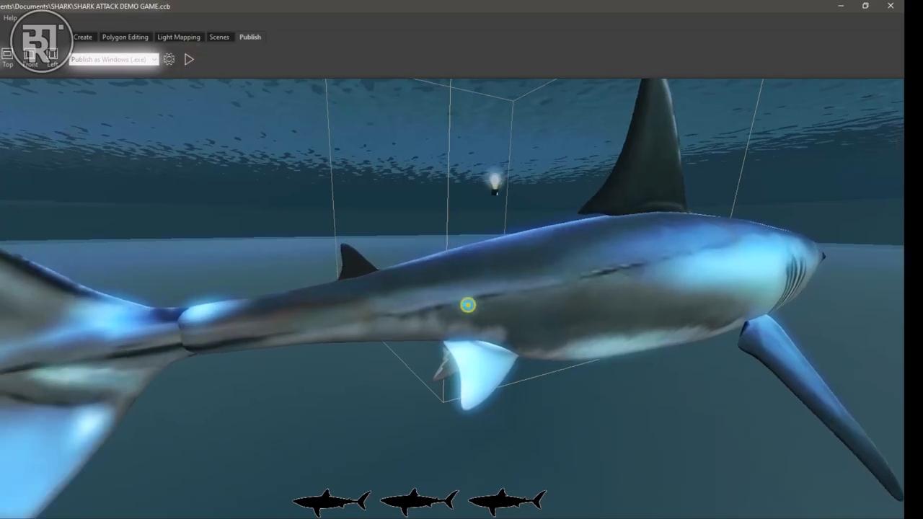
pyautogui.click(190, 57)
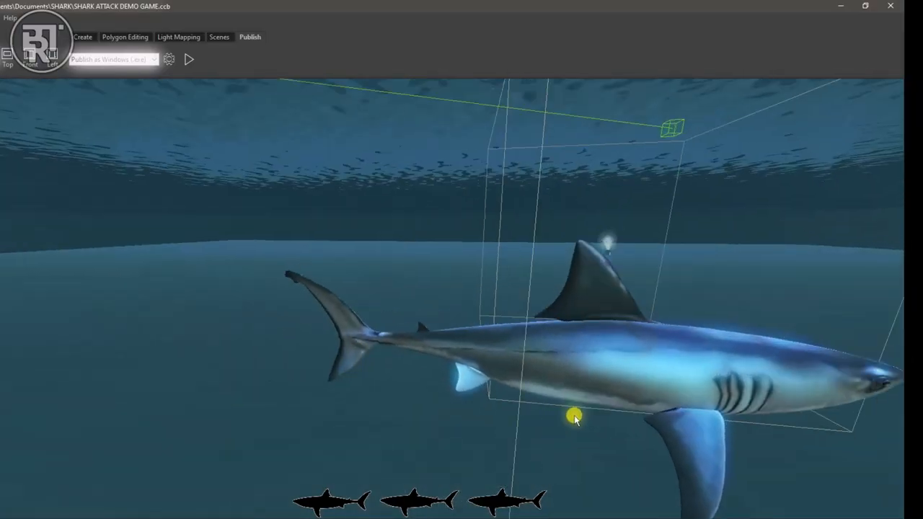
pyautogui.moveTo(574, 421); pyautogui.dragTo(617, 425)
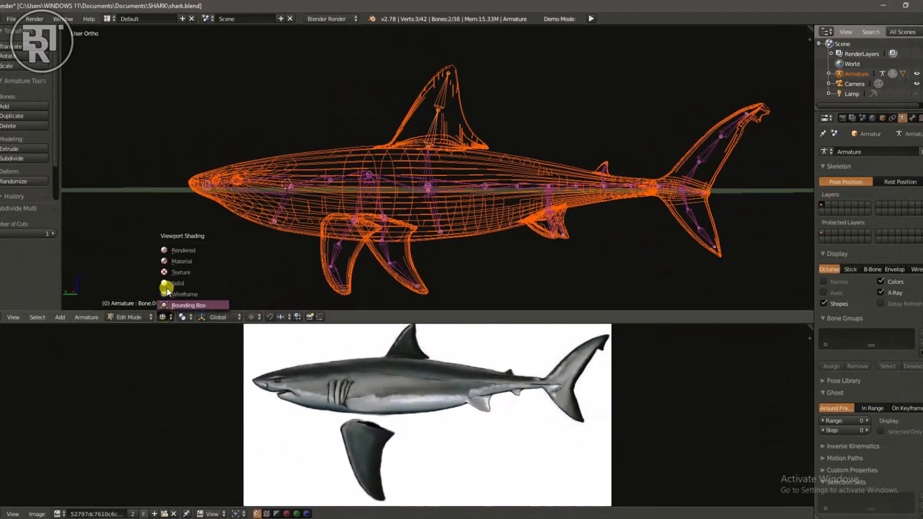
# Display the rigged shark with solid shading and select its armature.
pyautogui.click(165, 283)
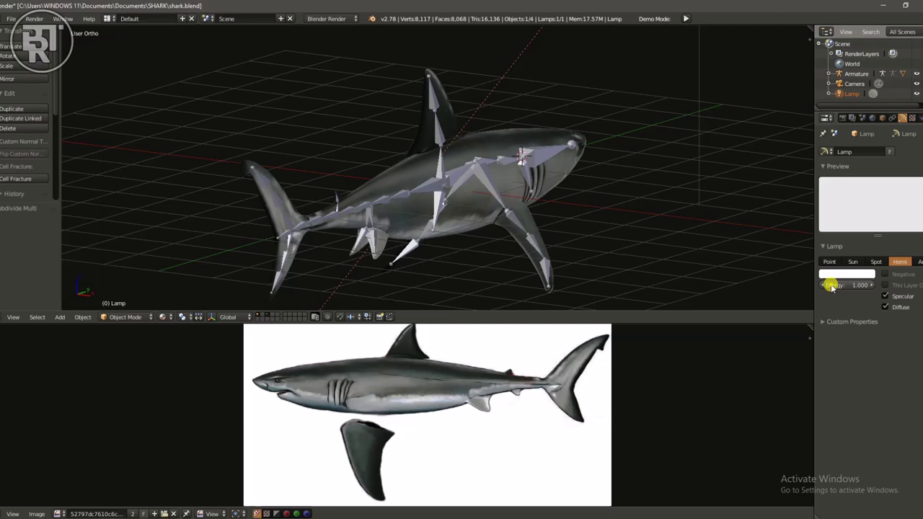
pyautogui.moveTo(829, 286); pyautogui.dragTo(866, 285)
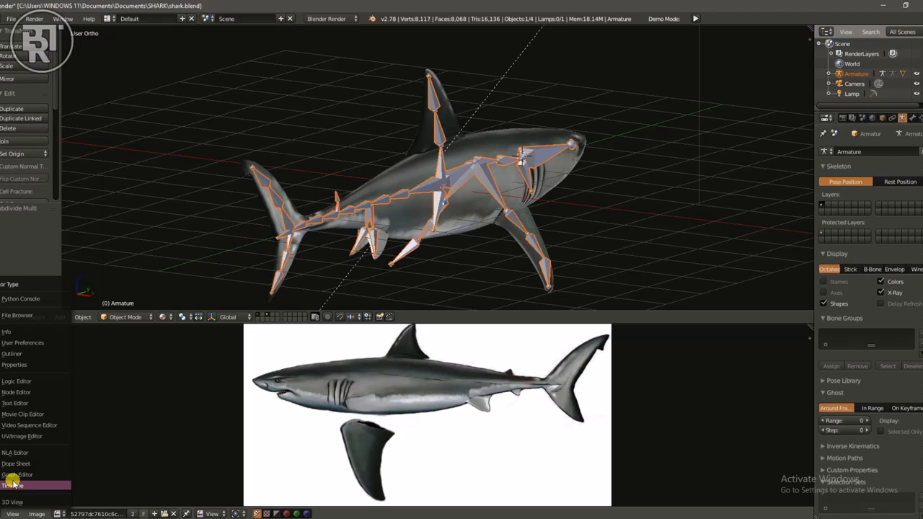
# Change the bottom reference-image editor into the Dope Sheet.
pyautogui.click(17, 482)
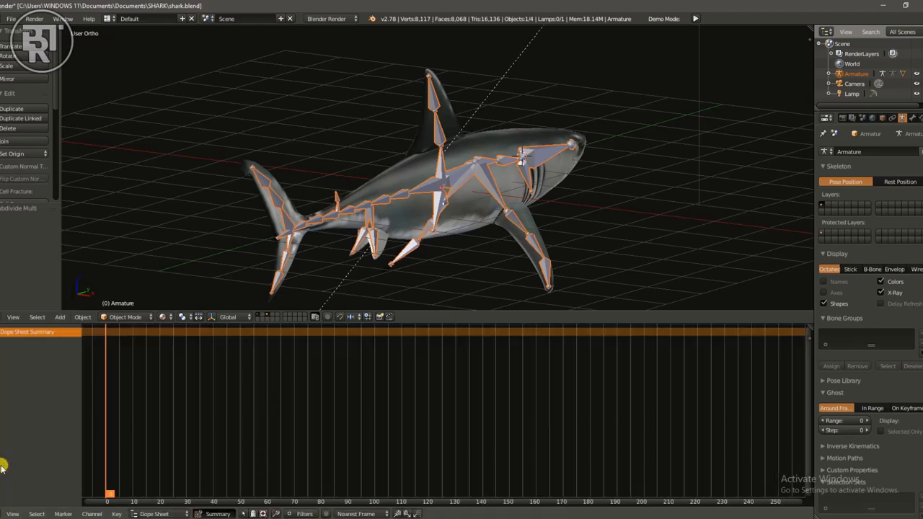
pyautogui.moveTo(326, 322)
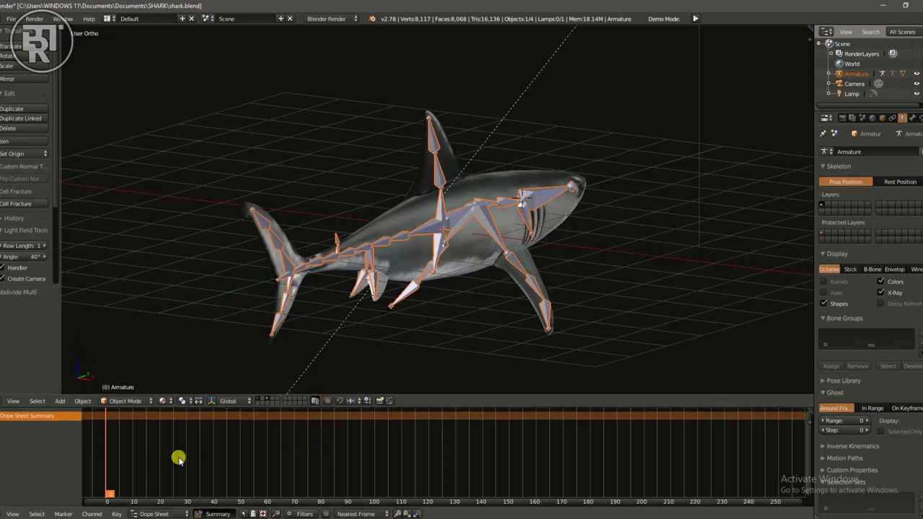
pyautogui.moveTo(167, 502)
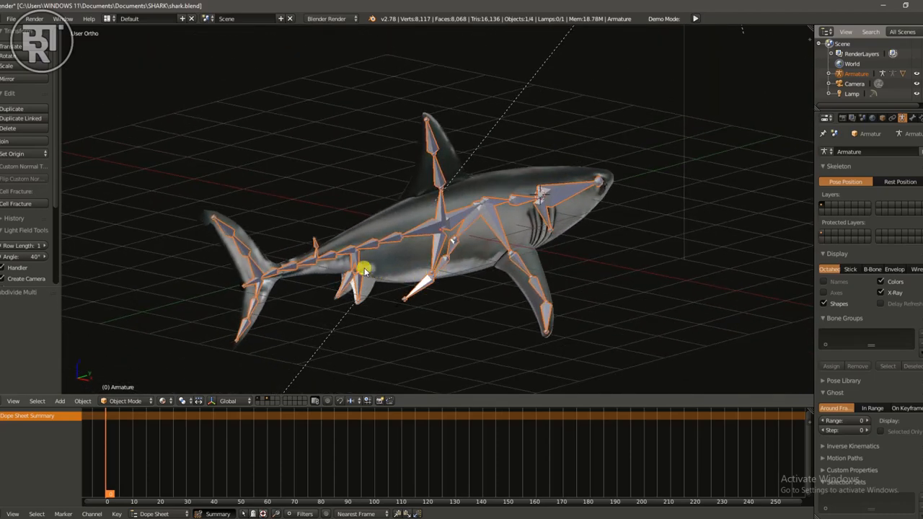
# Select the shark body and then its armature to begin posing.
pyautogui.click(372, 242)
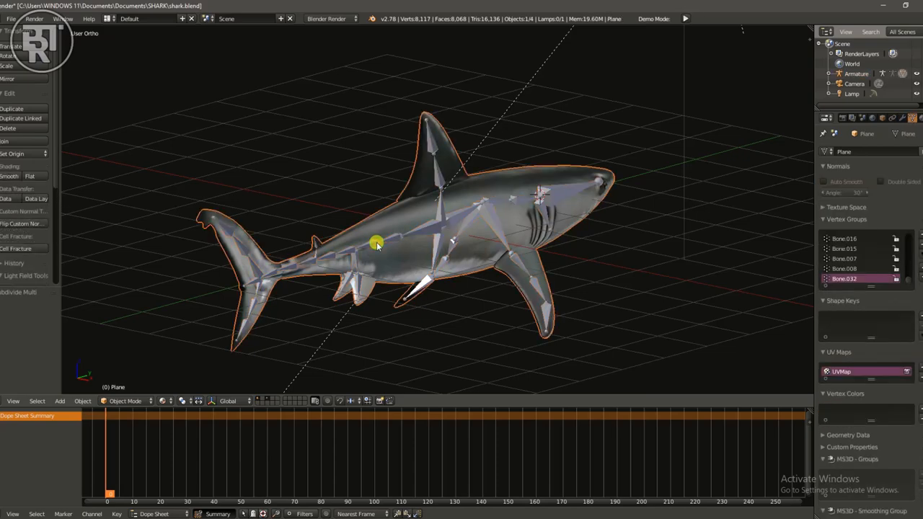
pyautogui.click(127, 401)
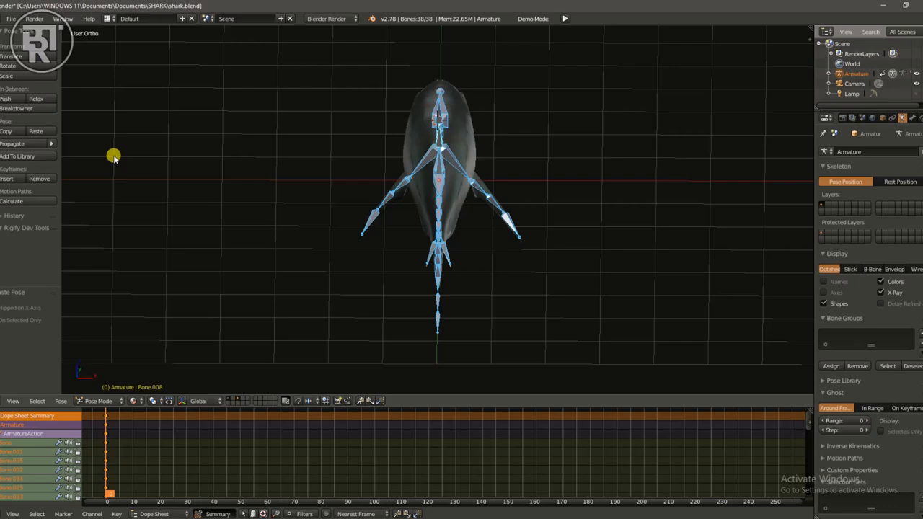
pyautogui.moveTo(442, 301)
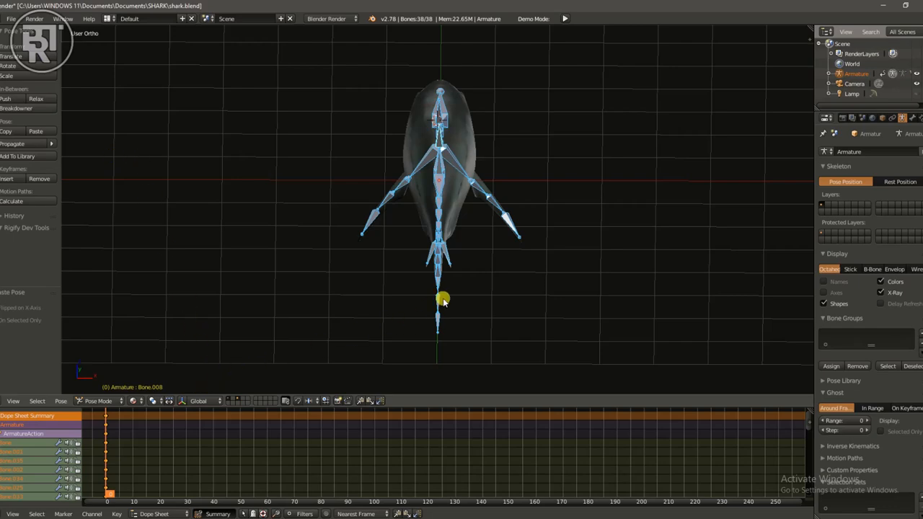
# Zoom toward the tail and pick a tail bone to rotate and keyframe.
pyautogui.moveTo(444, 298); pyautogui.dragTo(479, 289)
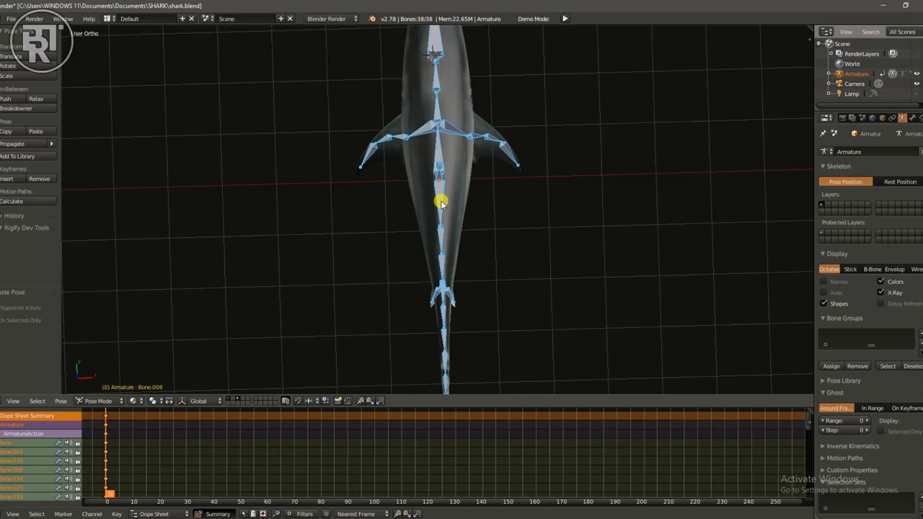
pyautogui.click(432, 289)
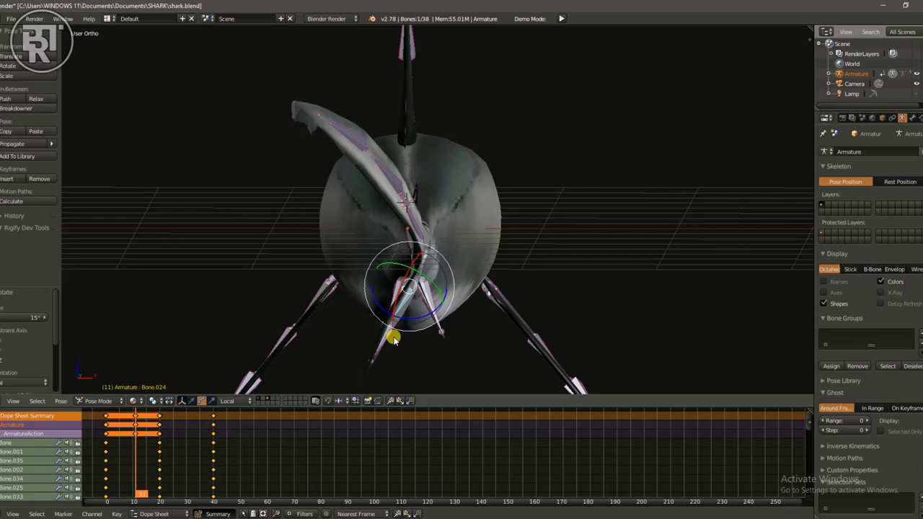
# Place tail-swing keyframes in the Dope Sheet out to frame 80 and play the loop.
pyautogui.click(190, 487)
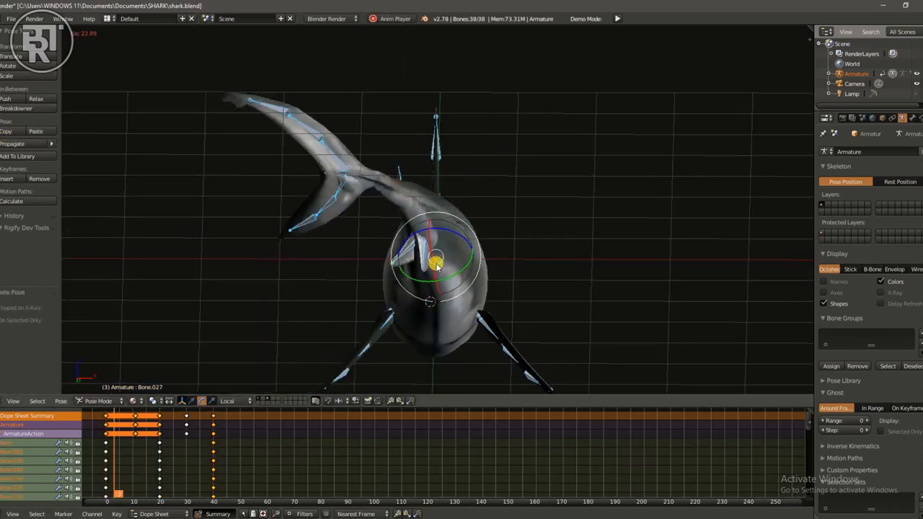
pyautogui.click(212, 420)
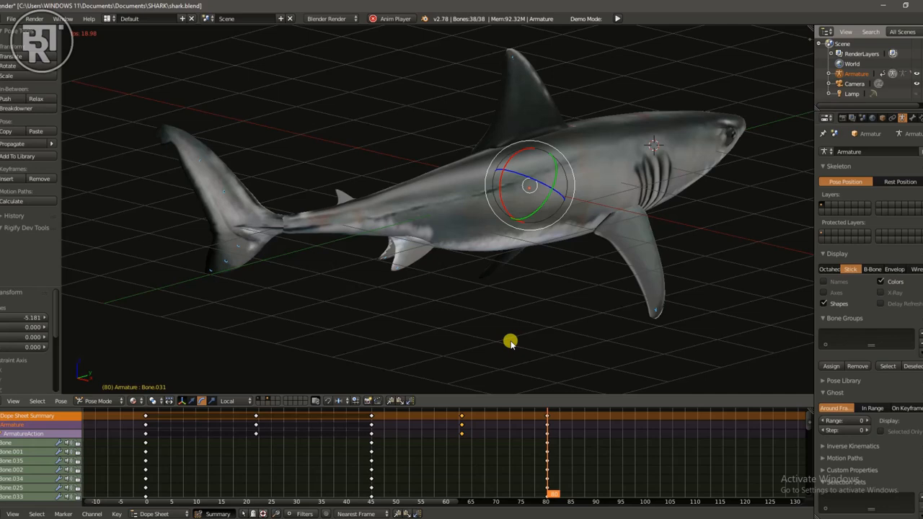
pyautogui.click(329, 487)
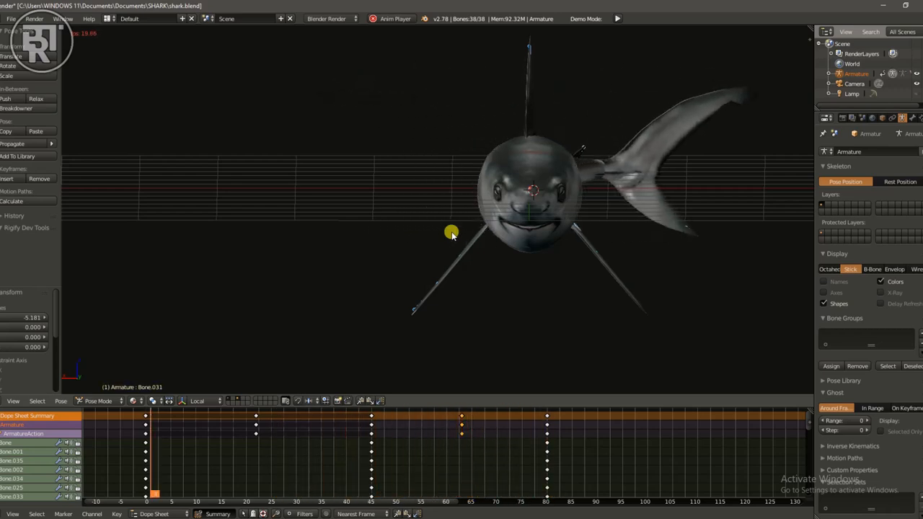
pyautogui.click(339, 492)
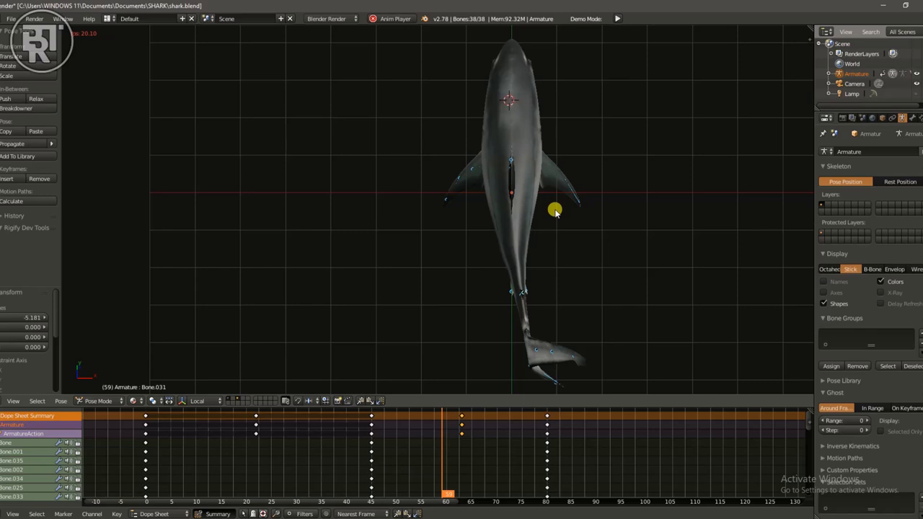
pyautogui.click(228, 494)
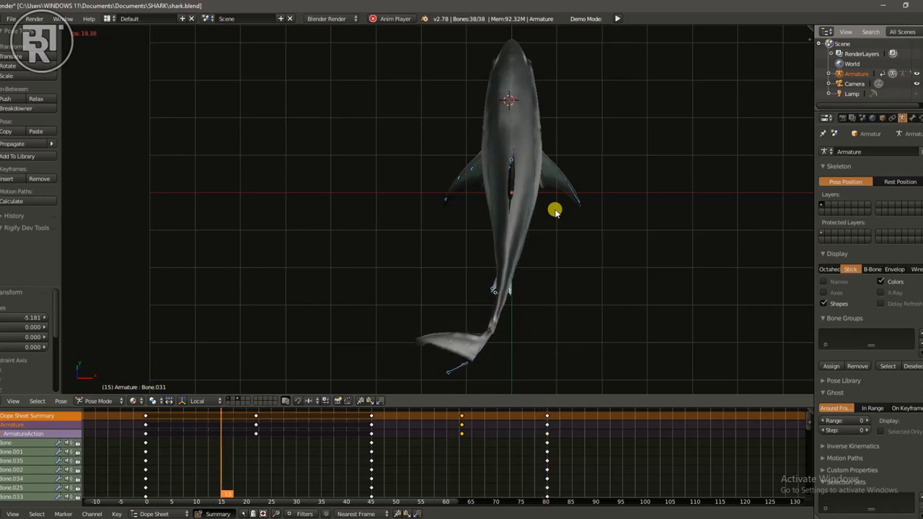